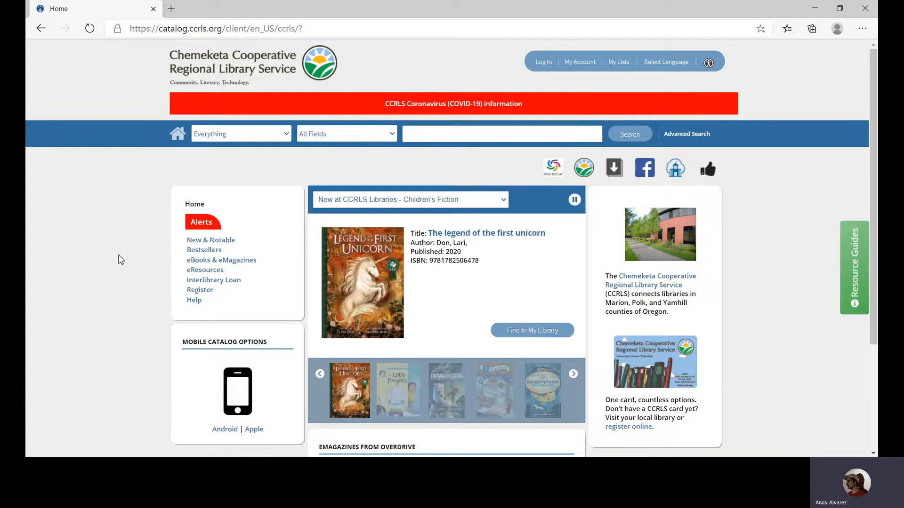
Open the eBooks & eMagazines page and scroll down to the EBOOK APPS list
{"action": "left_click", "coordinate": [221, 260]}
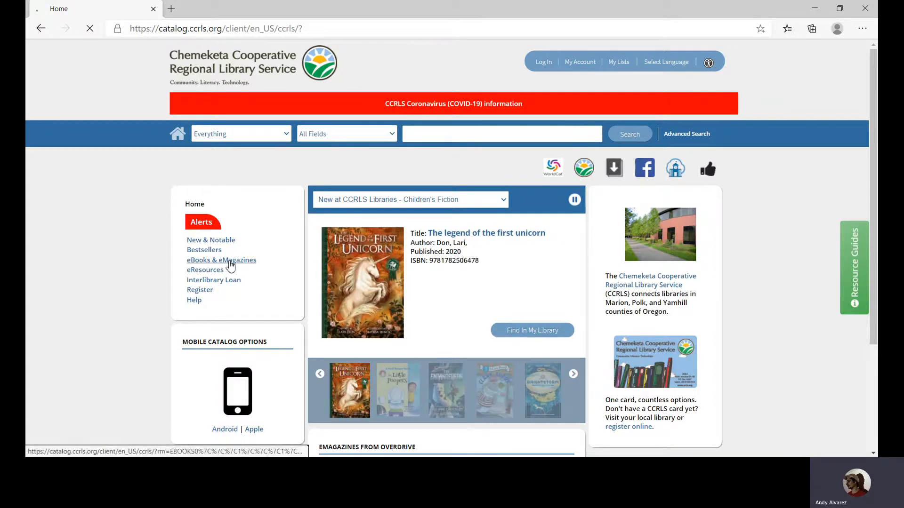
{"action": "left_click", "coordinate": [222, 260]}
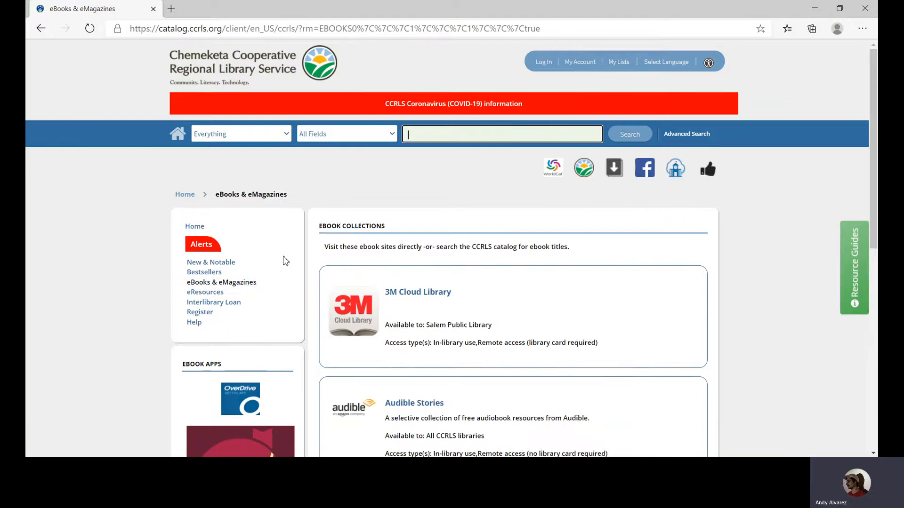
{"action": "scroll", "scroll_direction": "down", "scroll_amount": 3}
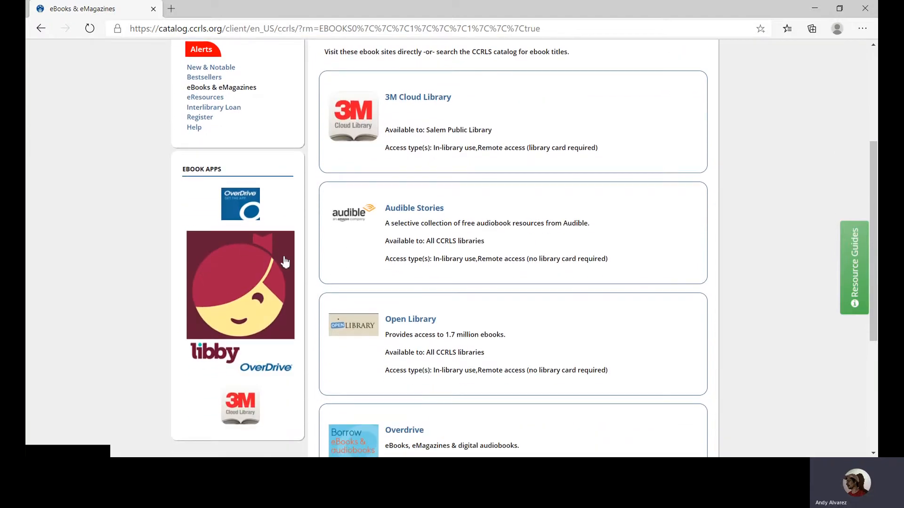
{"action": "mouse_move", "coordinate": [252, 275]}
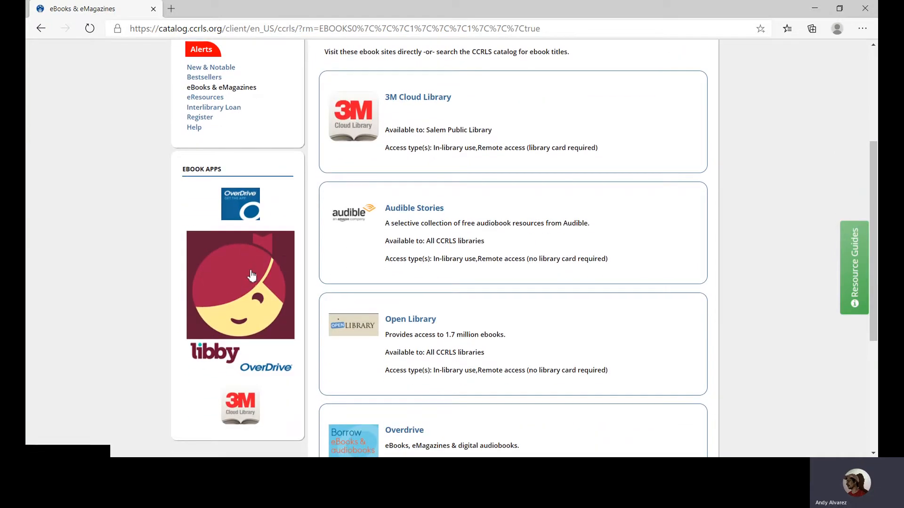
{"action": "mouse_move", "coordinate": [251, 276]}
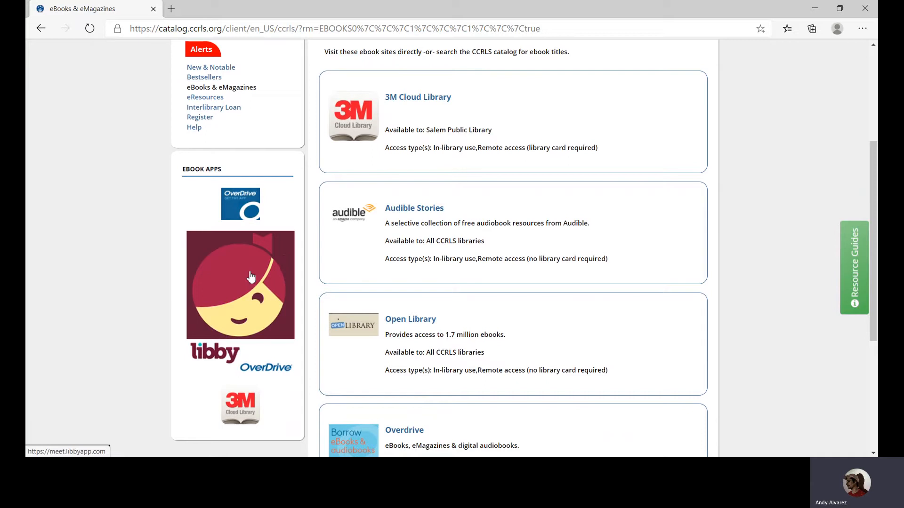
Open OverDrive's Libby app page in a new tab from the EBOOK APPS image
{"action": "left_click", "coordinate": [251, 278]}
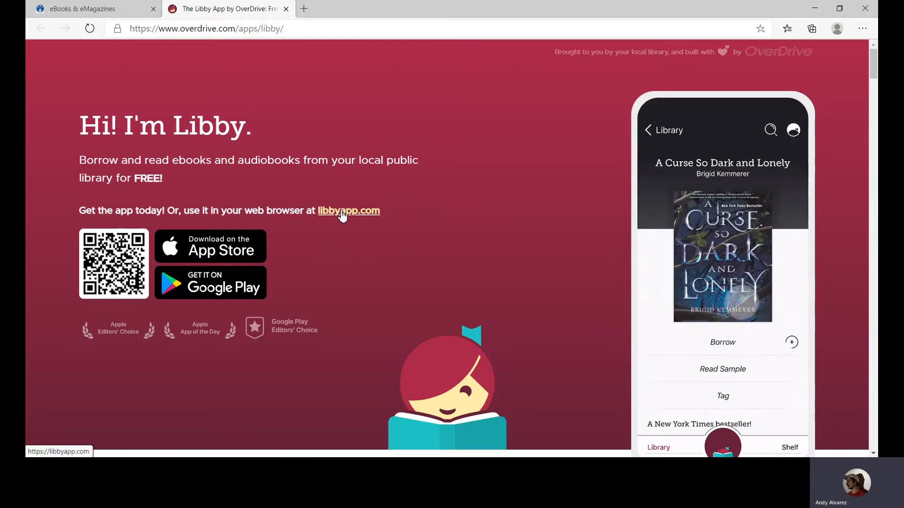
Launch Libby at libbyapp.com, landing on the Shelf with Demigods and Monsters at 5%
{"action": "left_click", "coordinate": [349, 211]}
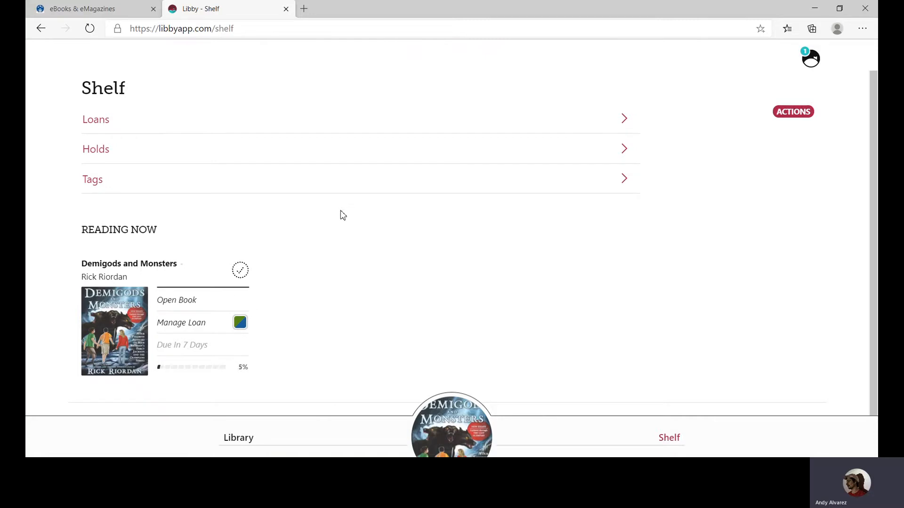
{"action": "mouse_move", "coordinate": [318, 231]}
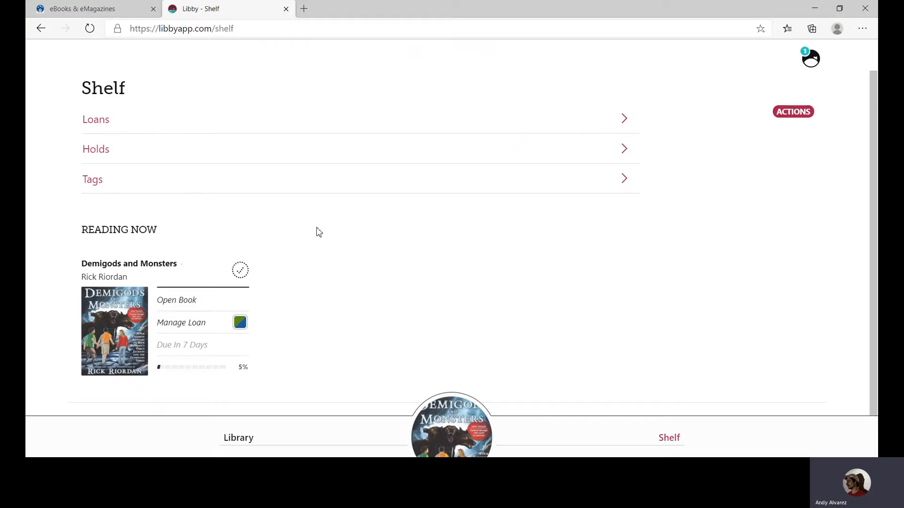
{"action": "mouse_move", "coordinate": [185, 305]}
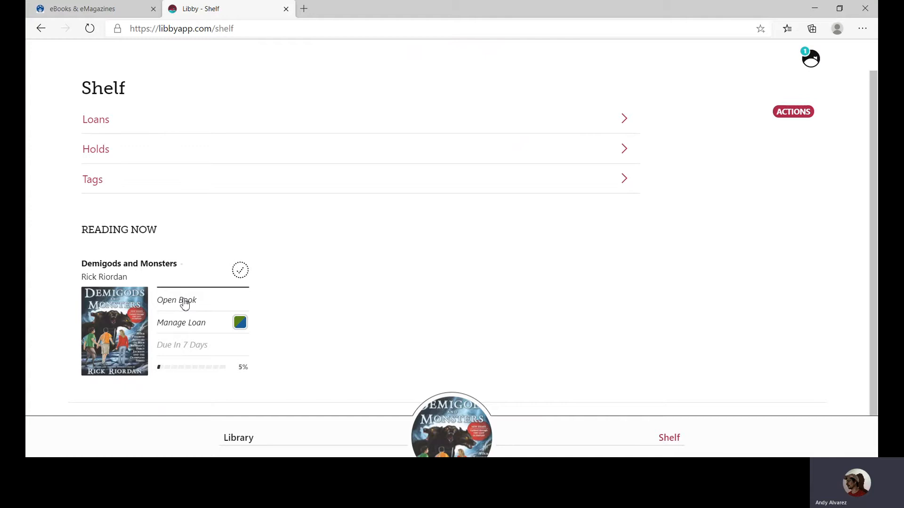
Open Demigods and Monsters from the Shelf in the reader, at pages 17–18
{"action": "left_click", "coordinate": [176, 299]}
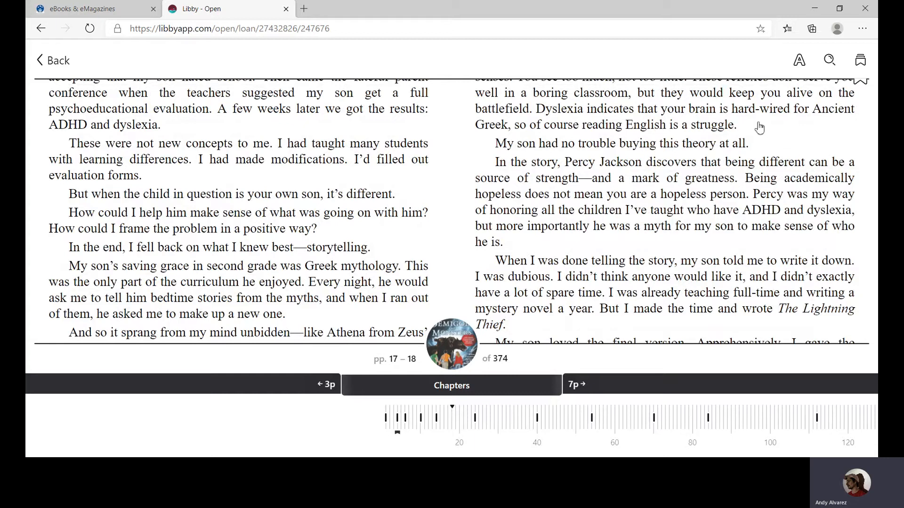
{"action": "mouse_move", "coordinate": [781, 134]}
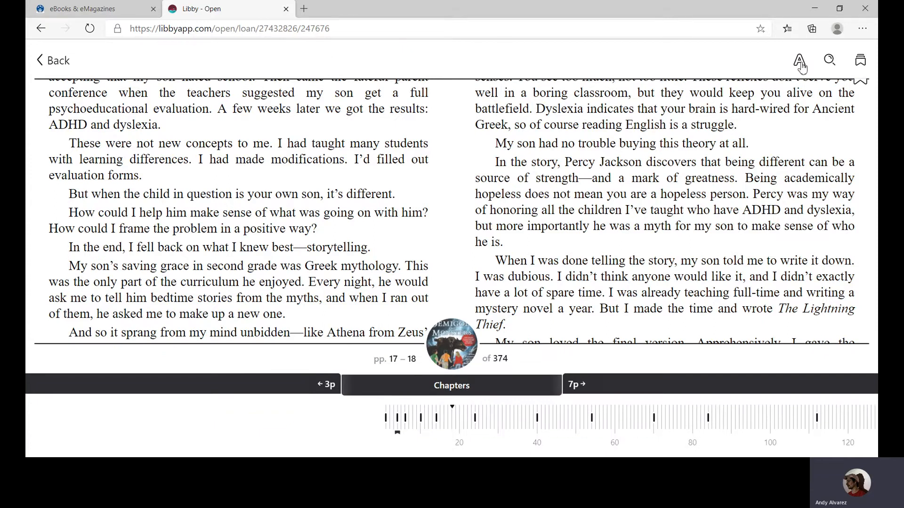
Set the Book Design in the reading Appearance settings to OpenDyslexic
{"action": "left_click", "coordinate": [801, 60]}
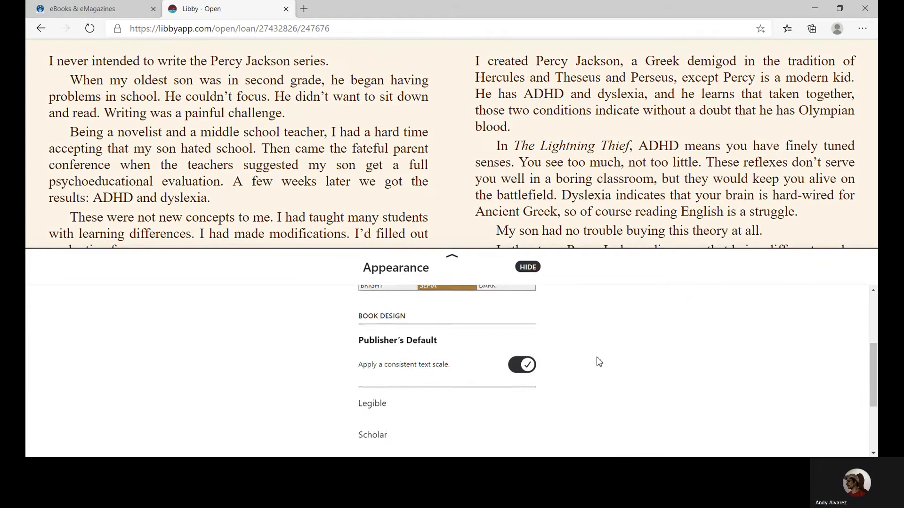
{"action": "scroll", "scroll_direction": "down", "scroll_amount": 3}
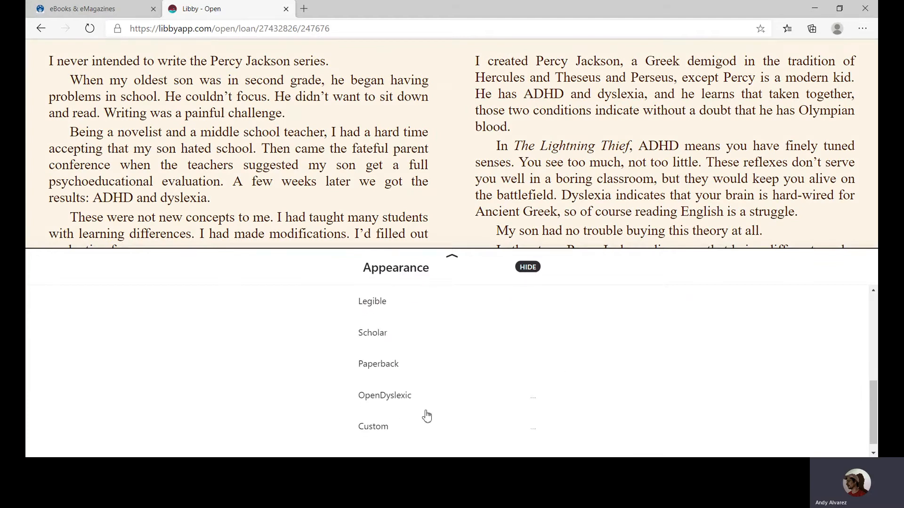
{"action": "left_click", "coordinate": [385, 396]}
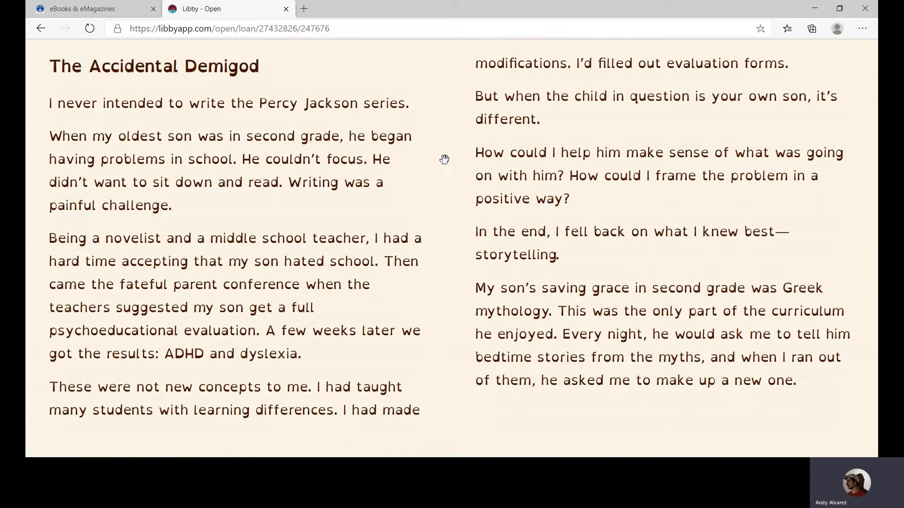
{"action": "mouse_move", "coordinate": [591, 122]}
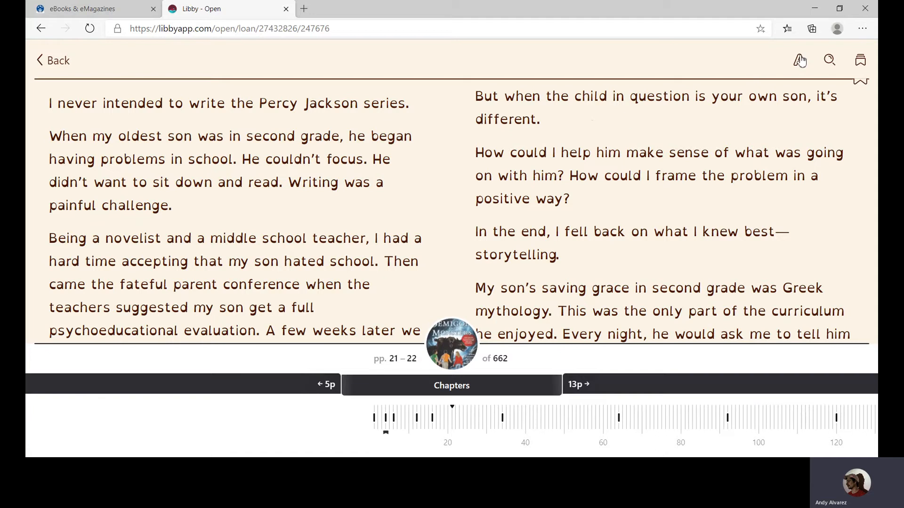
Set the Book Design back to Publisher's Default in the Appearance settings
{"action": "left_click", "coordinate": [797, 59]}
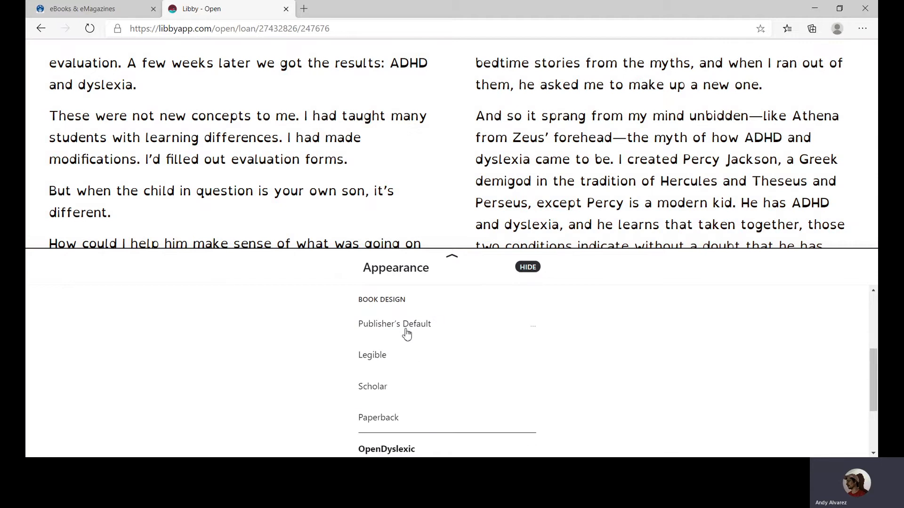
{"action": "left_click", "coordinate": [395, 324]}
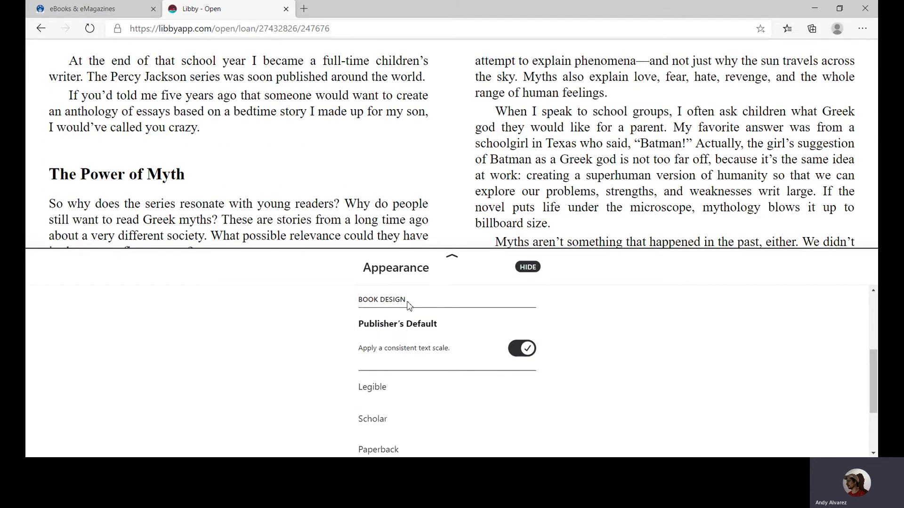